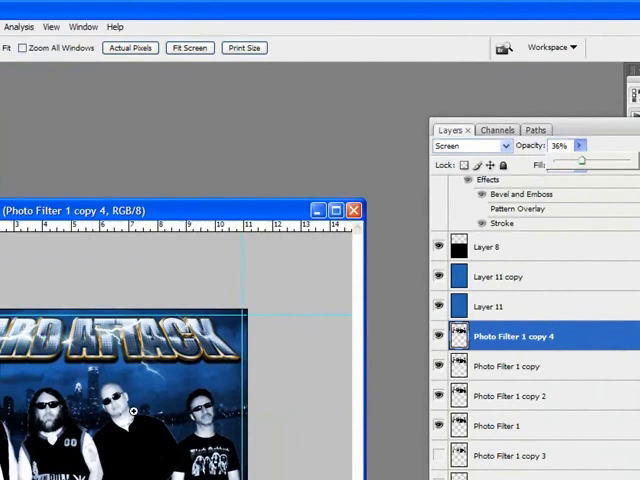
pyautogui.moveTo(535, 323)
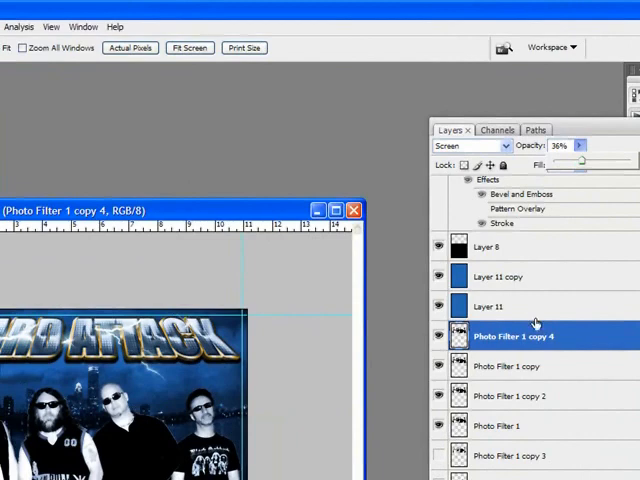
# Change the Christian name text colour to deep red #b60e0e in the Color Picker
pyautogui.click(490, 306)
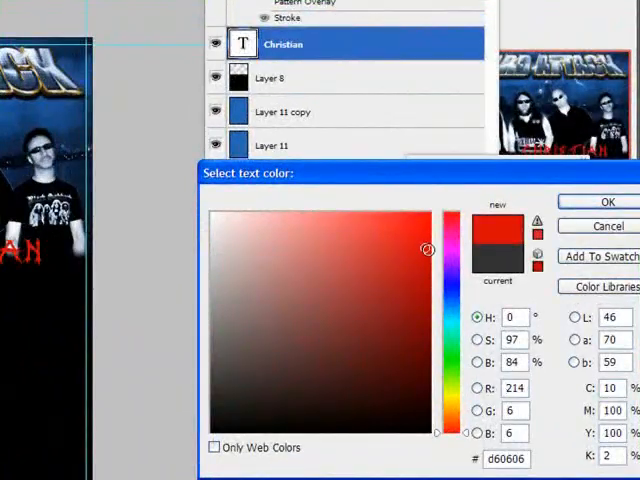
pyautogui.moveTo(428, 249); pyautogui.dragTo(426, 263)
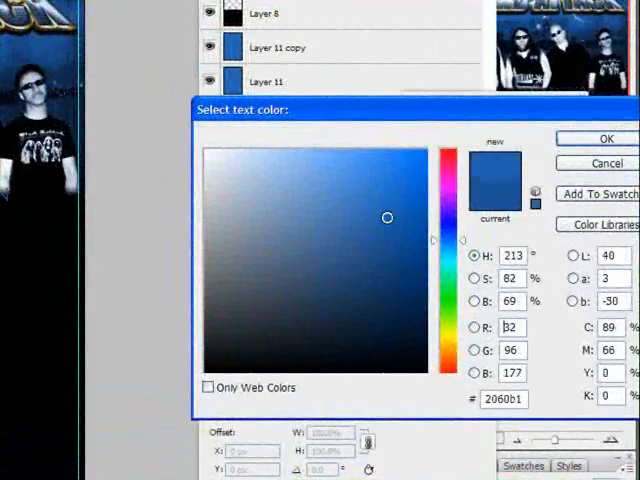
pyautogui.click(390, 215)
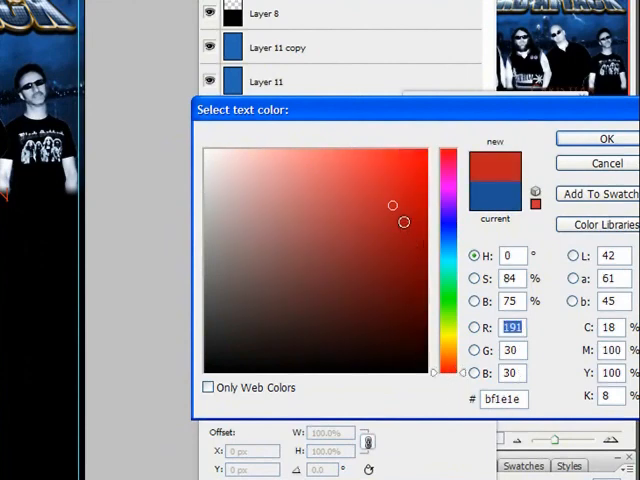
pyautogui.click(410, 213)
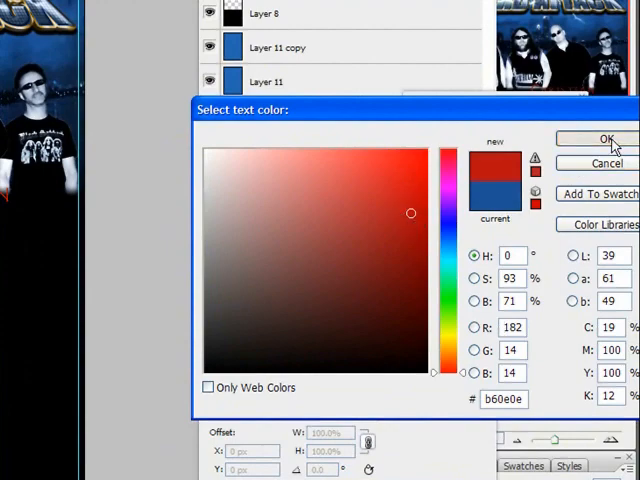
pyautogui.click(600, 138)
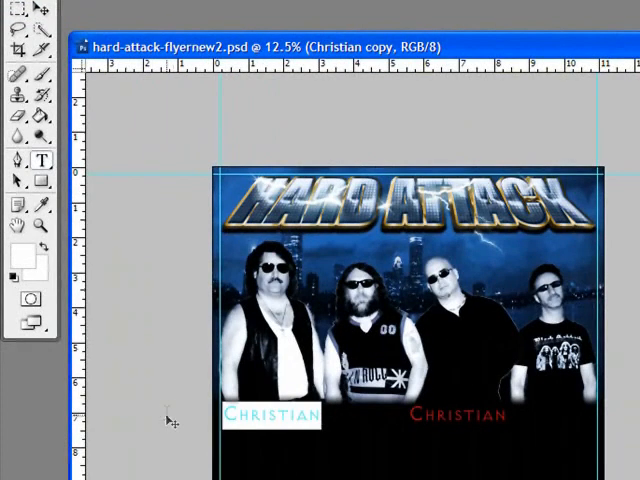
# Retype the duplicated name layer under the leftmost member as 'Mark'
pyautogui.write('Mark')
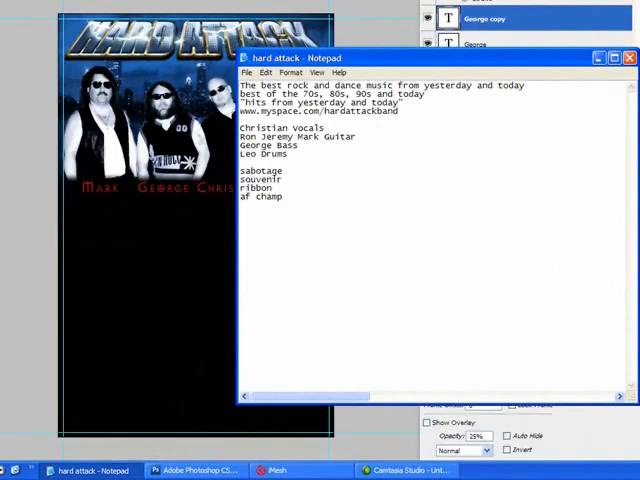
# Position the red George name between Mark and Christian
pyautogui.click(217, 471)
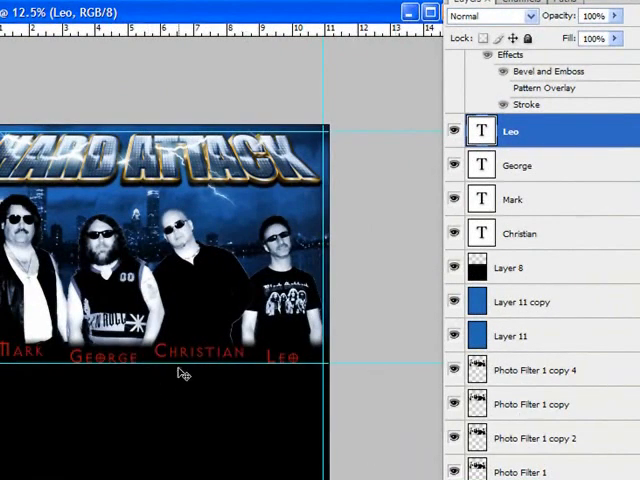
pyautogui.moveTo(228, 244)
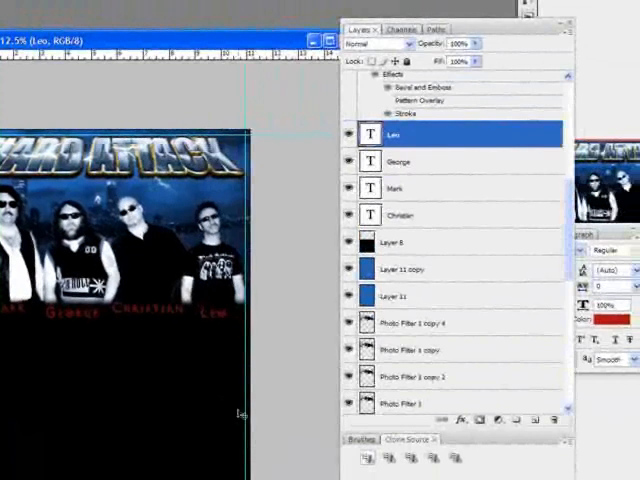
# Place the red Leo name layer under the rightmost band member
pyautogui.rightClick(115, 334)
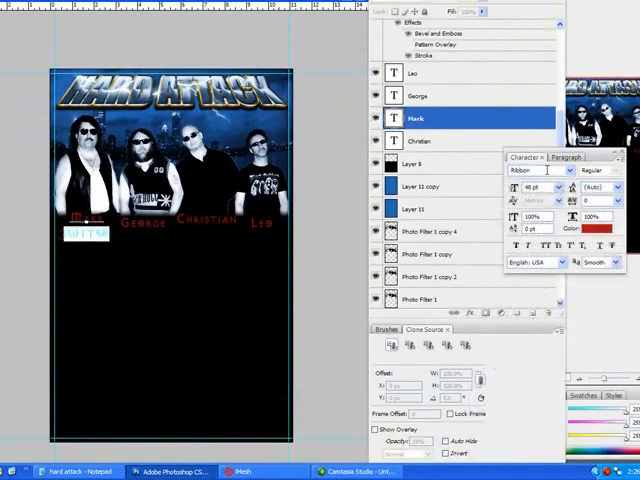
# Choose the typeface and colour for the GUITAR label below Mark
pyautogui.click(600, 230)
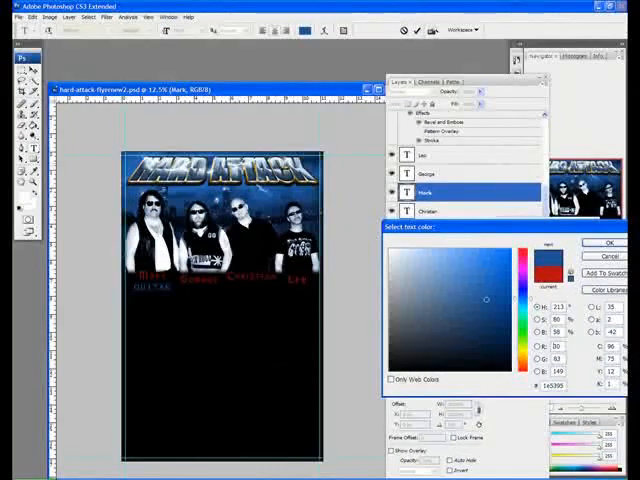
pyautogui.click(605, 242)
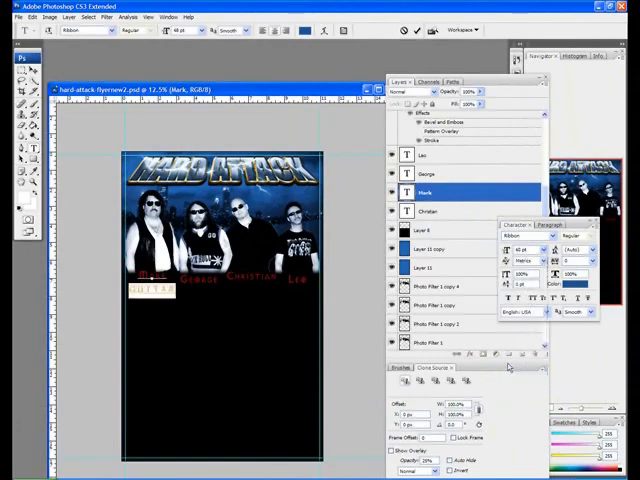
# Set the leading of Mark's name and GUITAR lines to 45 pt
pyautogui.click(543, 249)
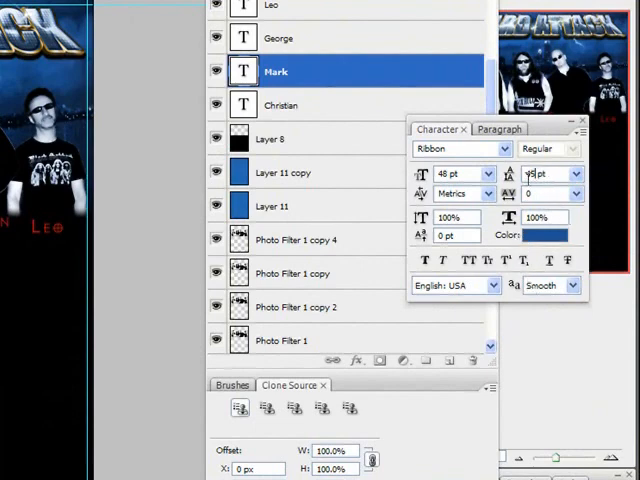
pyautogui.write('45')
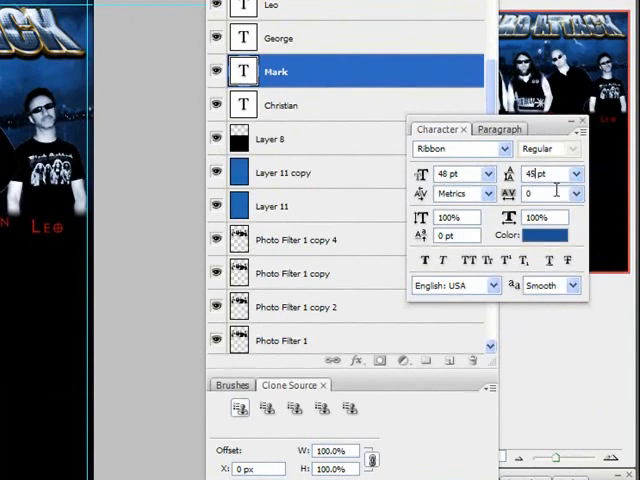
pyautogui.moveTo(528, 173)
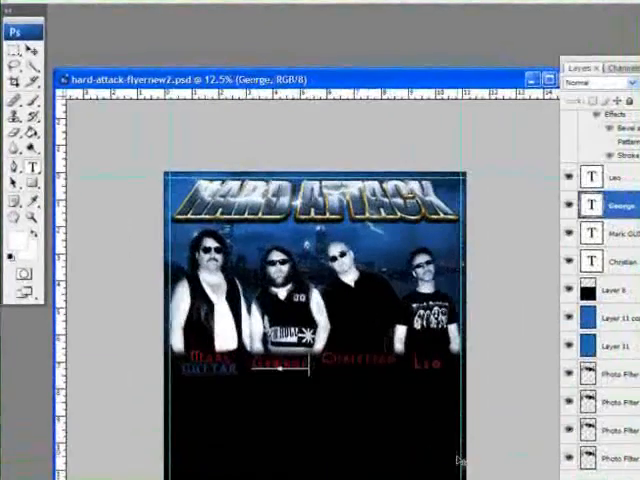
# Type the BASS label on a new line beneath George's red name
pyautogui.write('BASS')
pyautogui.click(360, 360)
pyautogui.write('Vocals')
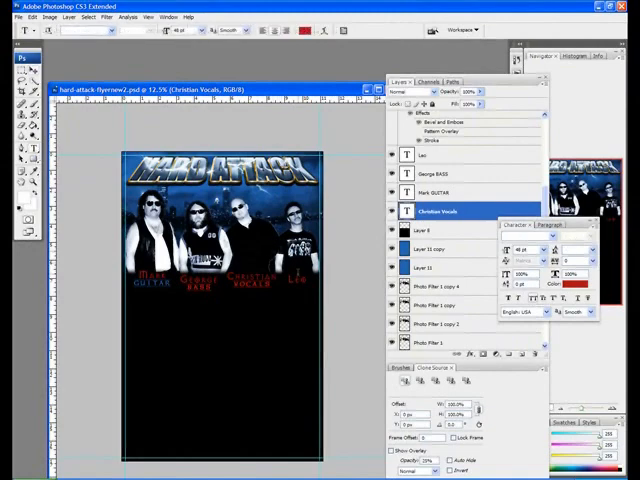
# Add DRUMS beneath Leo's name, dismissing the leading warning and using 42 pt leading
pyautogui.click(430, 155)
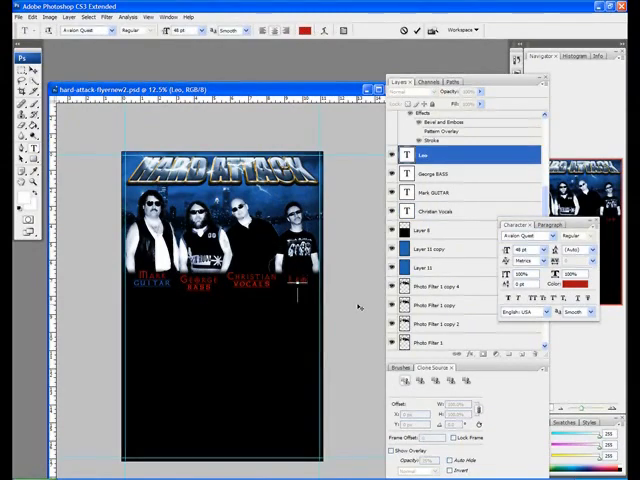
pyautogui.write('DRUMS')
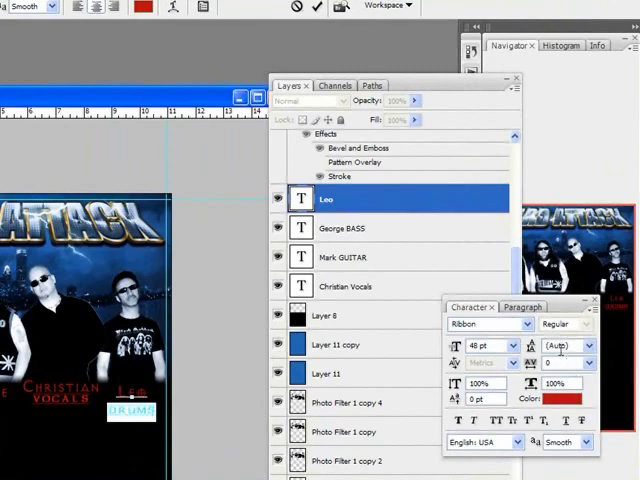
pyautogui.moveTo(570, 345)
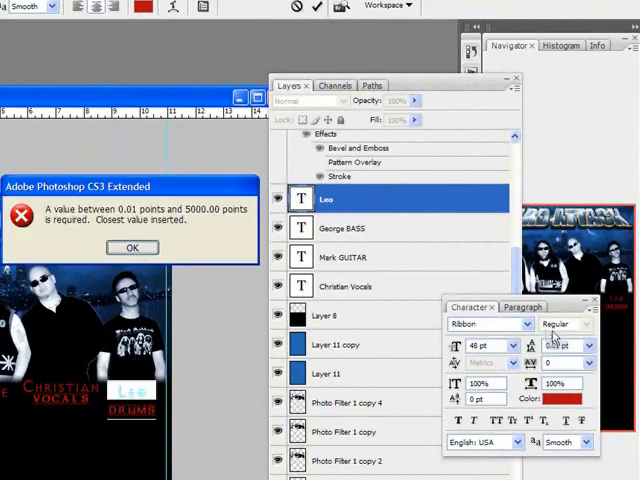
pyautogui.click(132, 247)
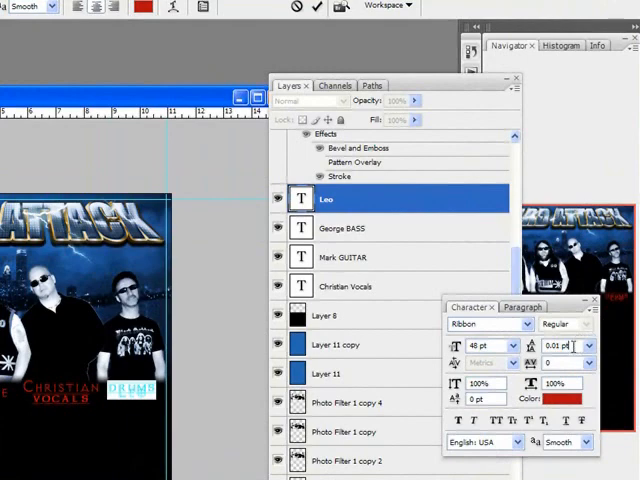
pyautogui.moveTo(456, 345)
pyautogui.write('42')
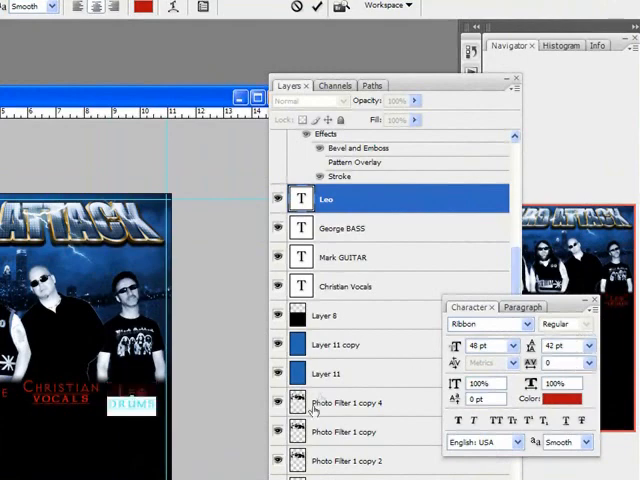
pyautogui.write('DRUMS')
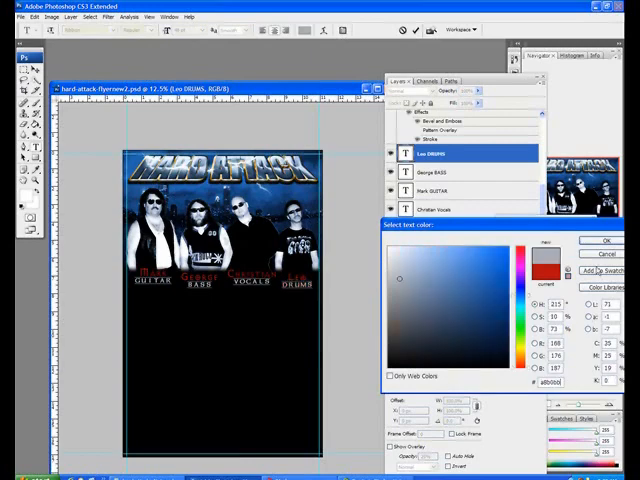
# Confirm light grey as the DRUMS label colour
pyautogui.click(600, 240)
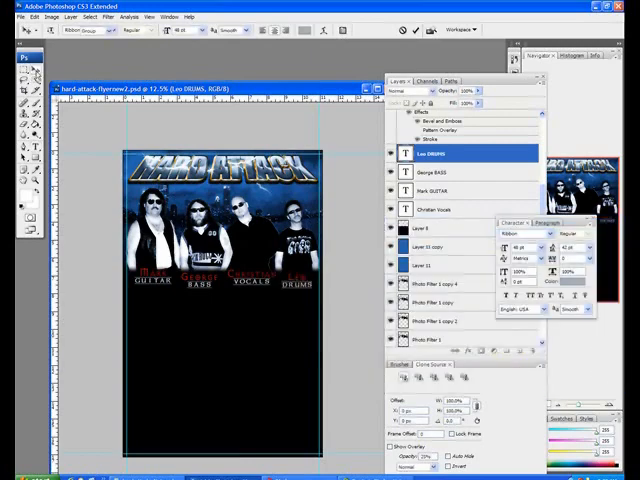